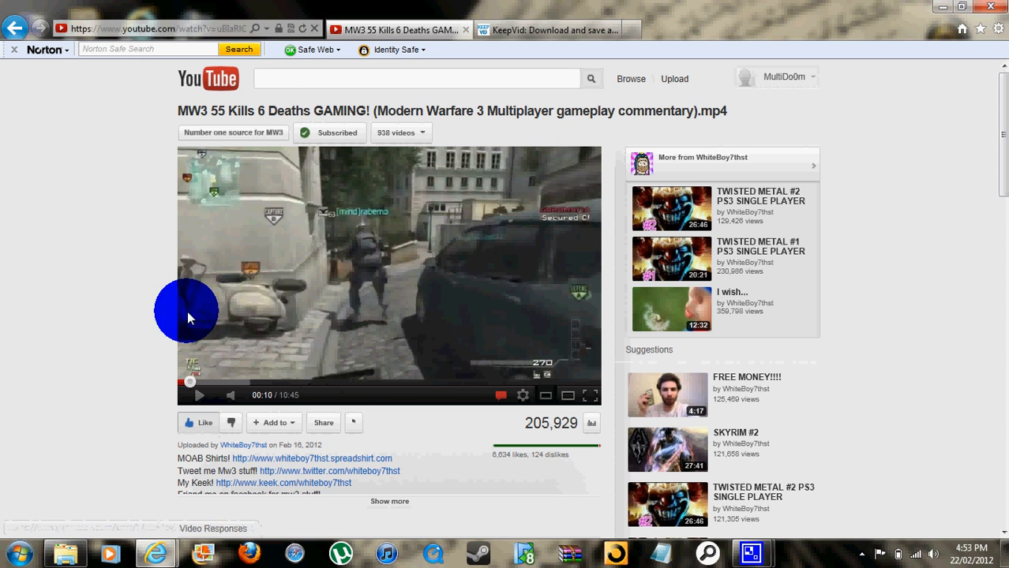
- Review the listed download formats, then clear the old address from KeepVid's video link field
click(198, 395)
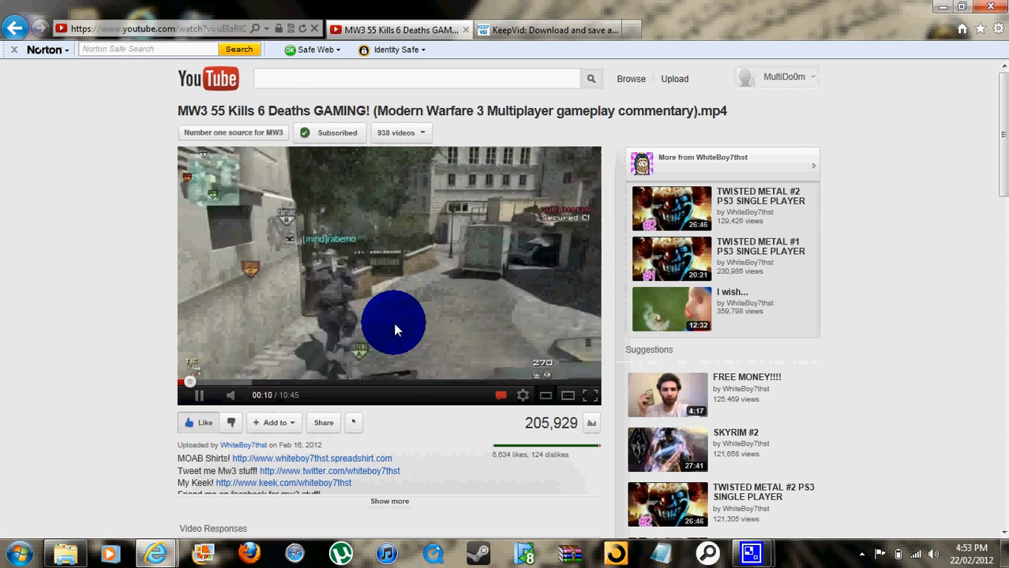
scroll(down, 3)
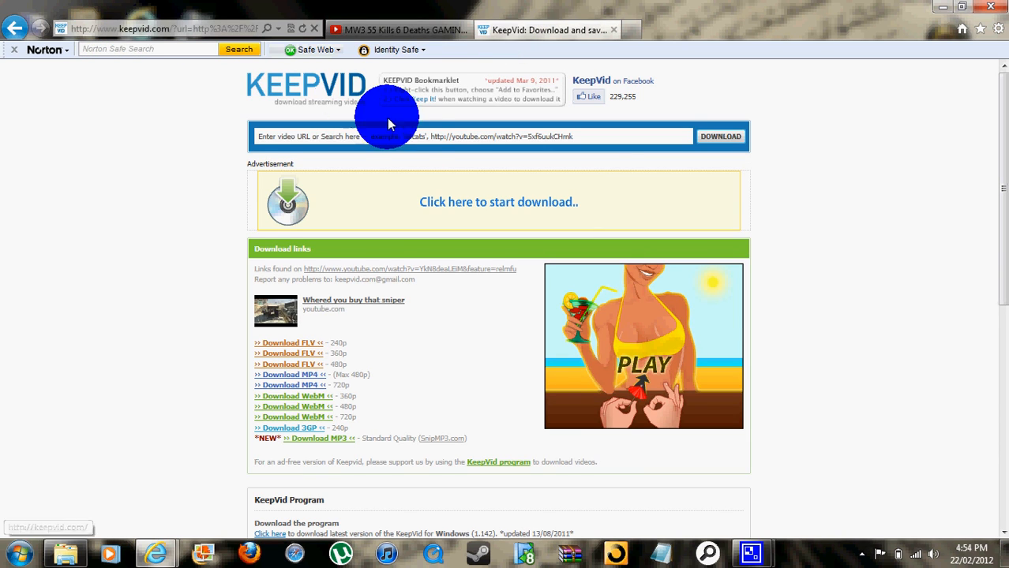
click(474, 136)
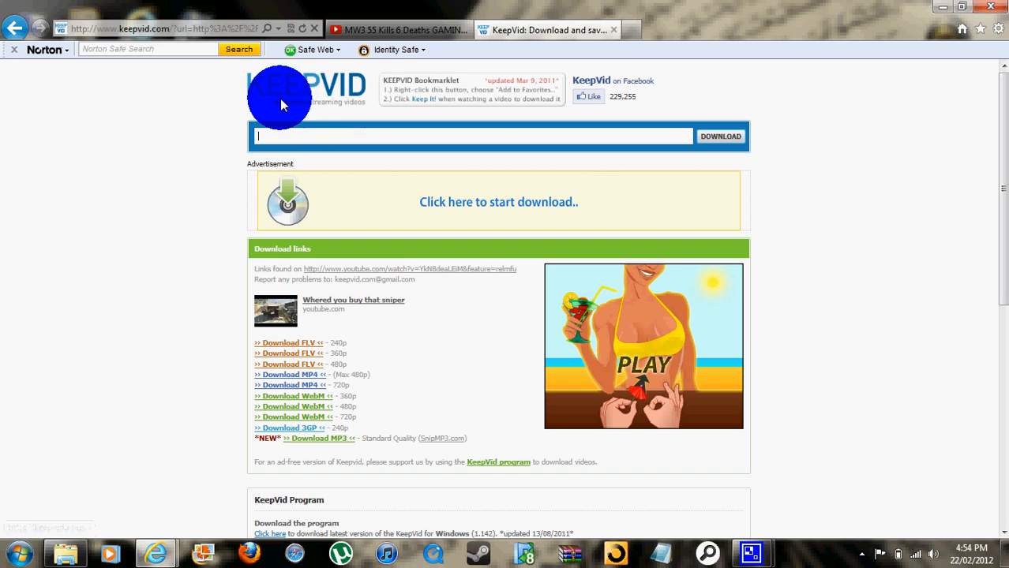
mouse_move(299, 95)
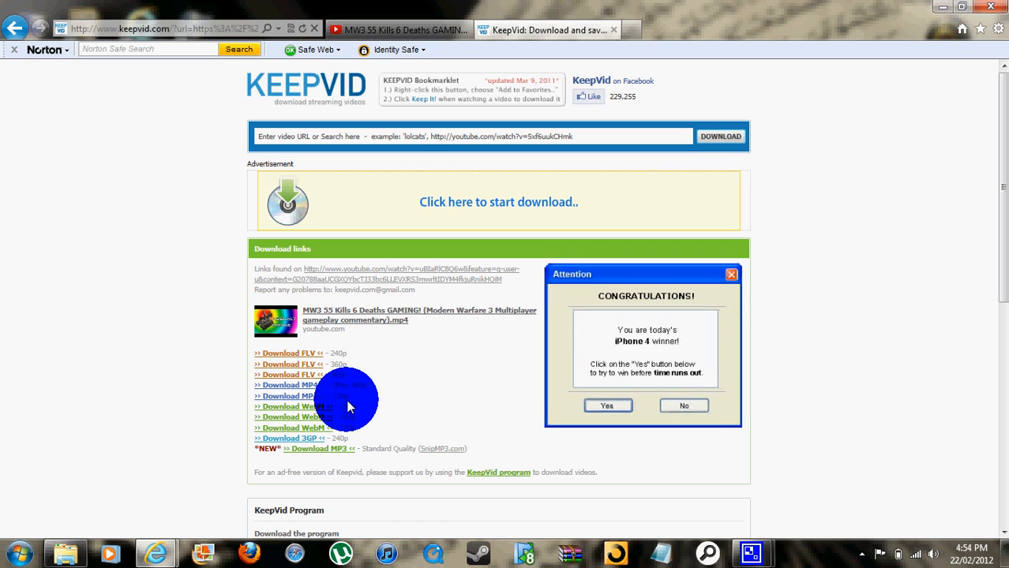
mouse_move(366, 410)
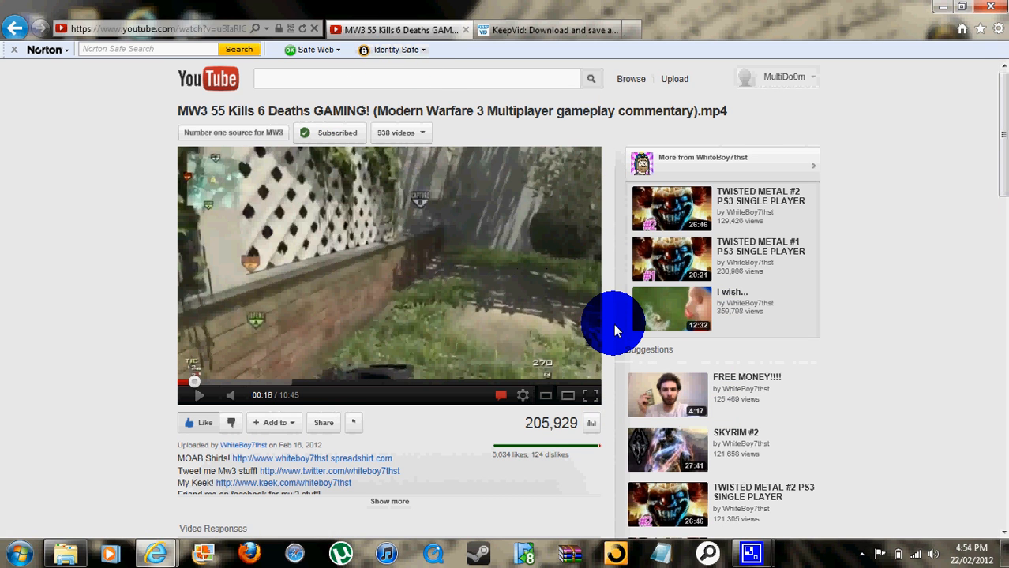
mouse_move(603, 353)
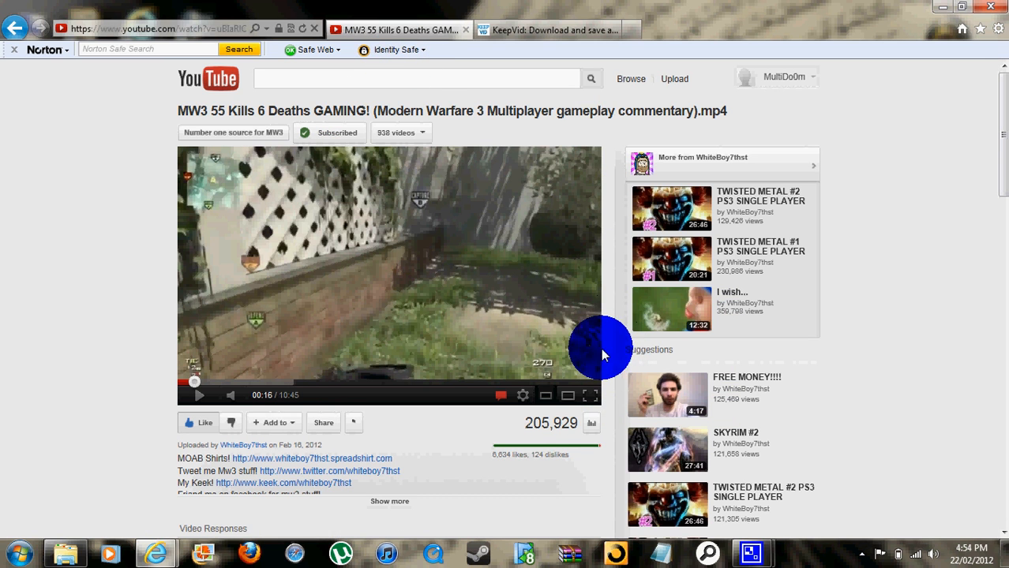